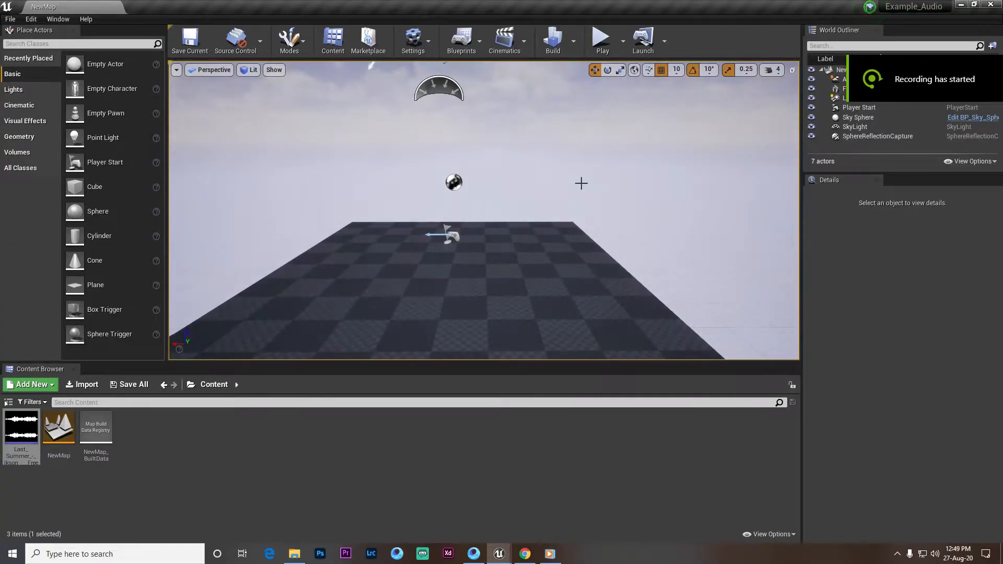
# Step: Play-test the level briefly, then open the existing Last Summer asset
pyautogui.click(603, 36)
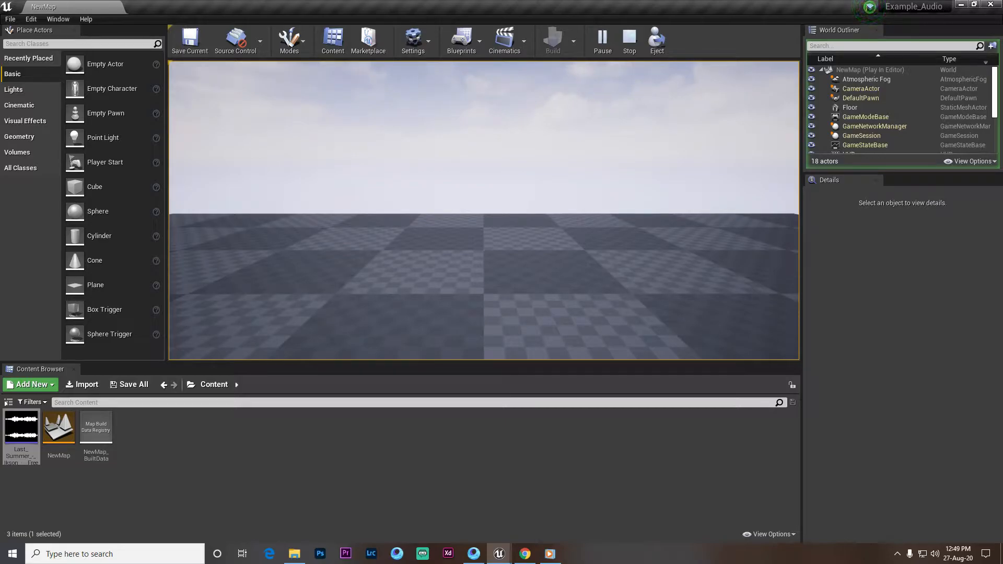
pyautogui.click(629, 37)
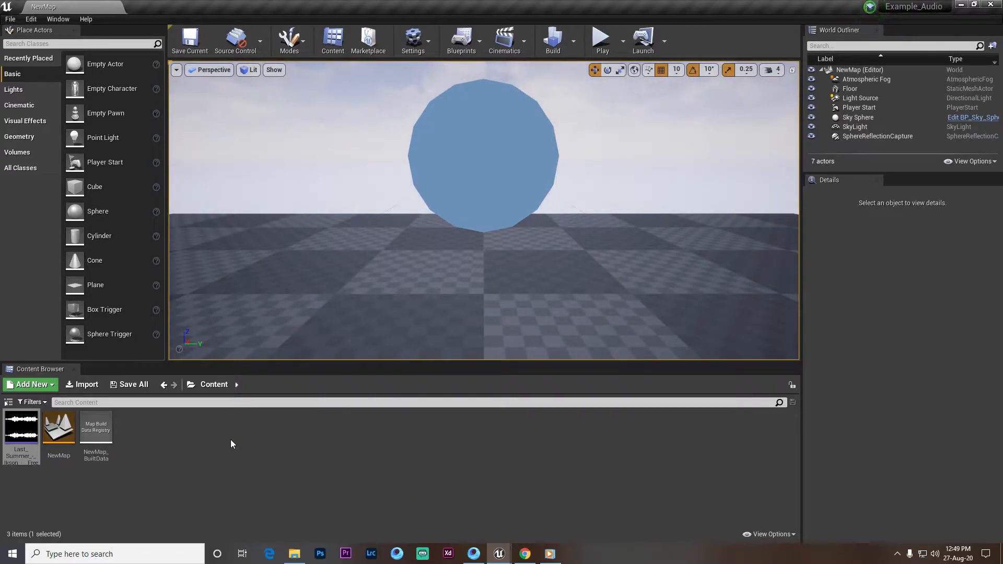
pyautogui.doubleClick(21, 427)
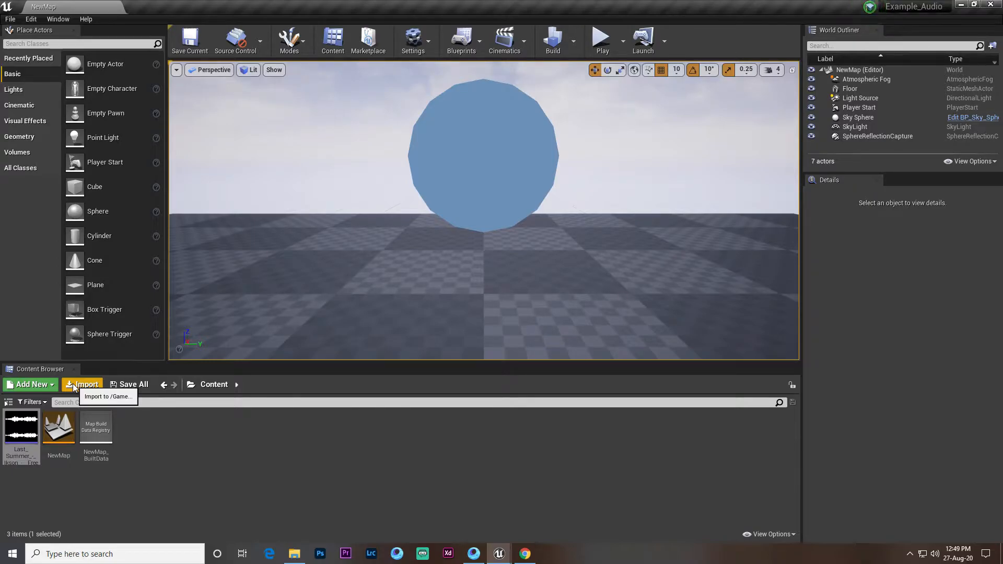
# Step: Import the Last Summer track from F:\NCS, answering the replace-asset prompt
pyautogui.click(87, 384)
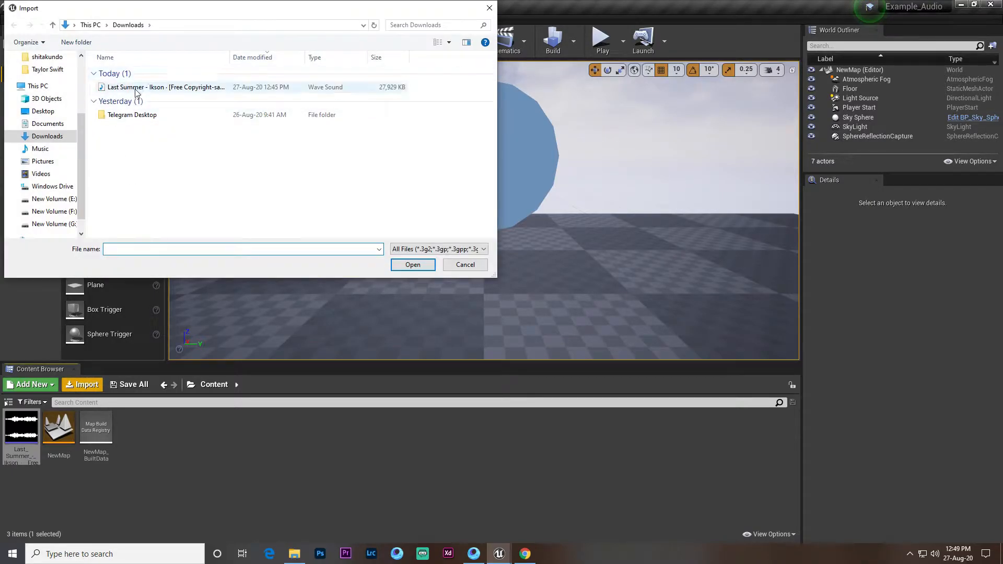
pyautogui.click(54, 211)
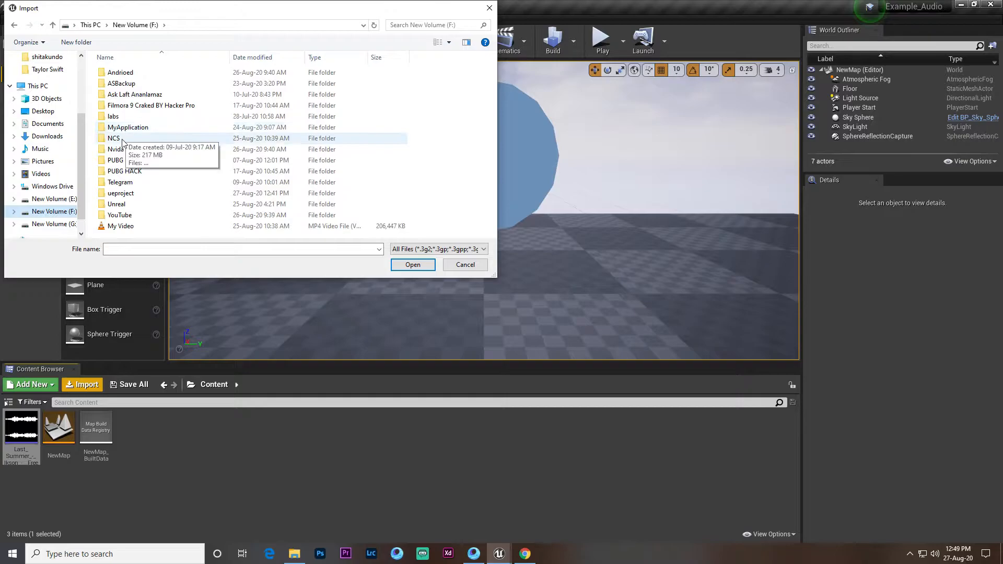
pyautogui.doubleClick(113, 138)
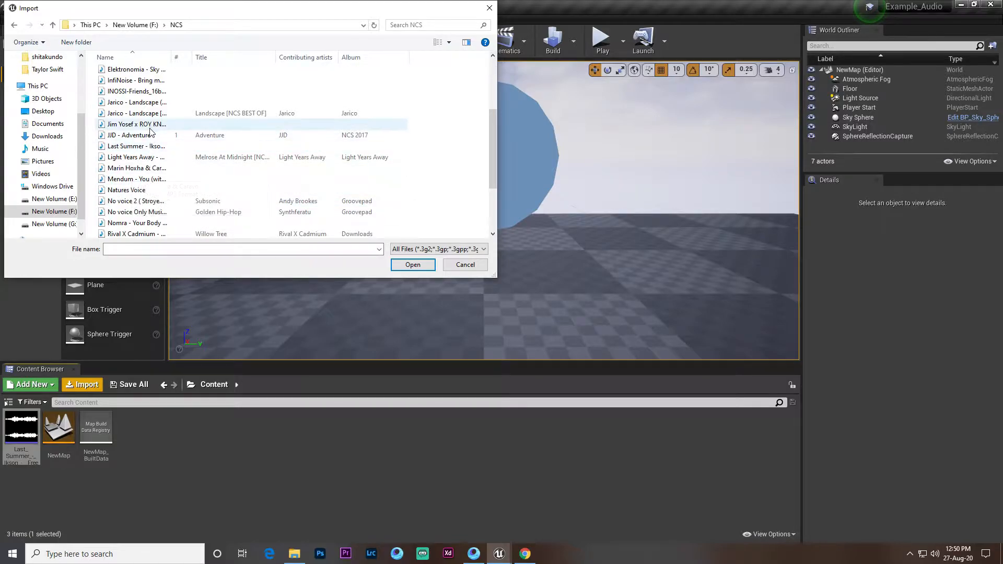
pyautogui.scroll(-3)
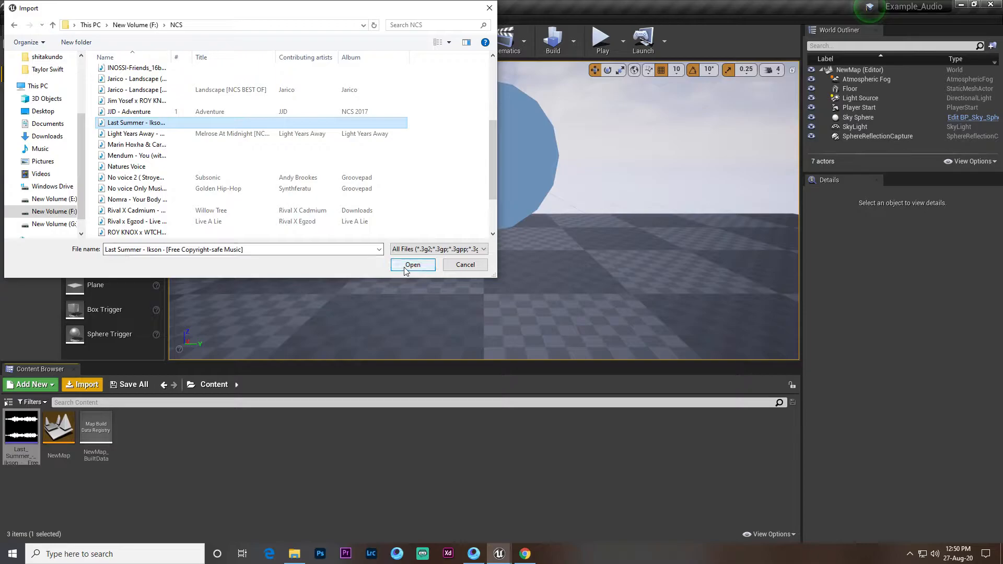
pyautogui.click(413, 265)
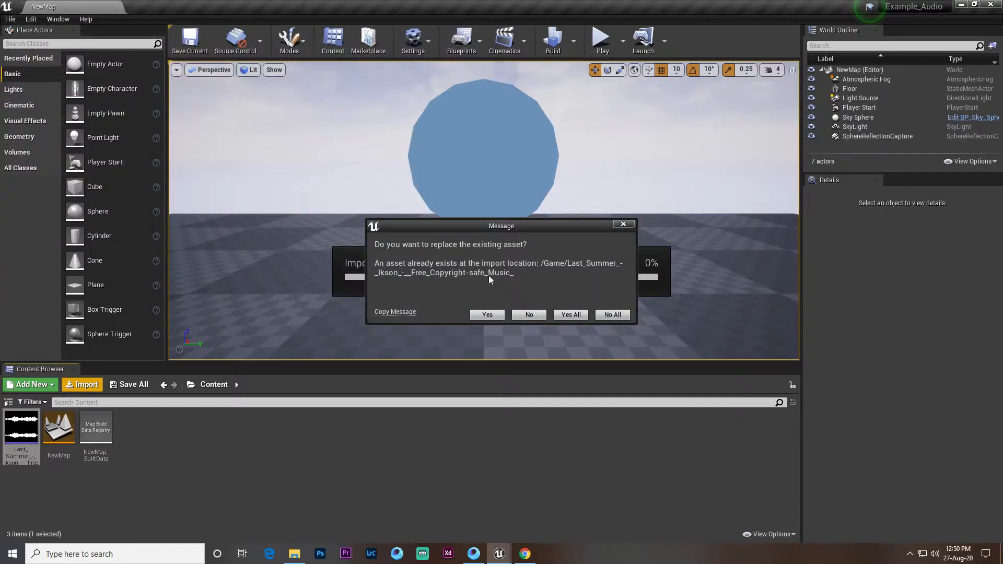
pyautogui.click(487, 314)
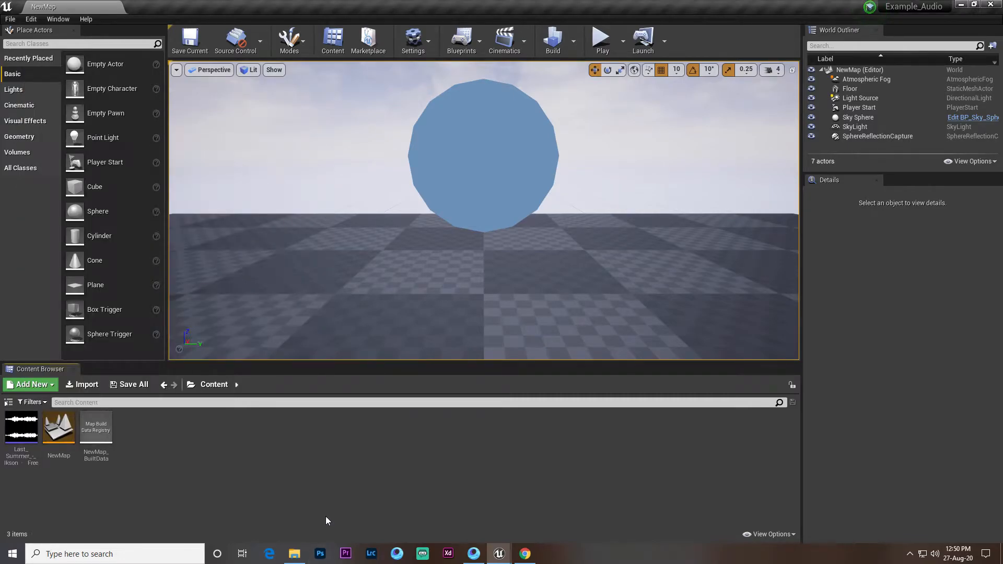
# Step: Force delete the old Last Summer asset, re-import the track, and open it
pyautogui.rightClick(21, 428)
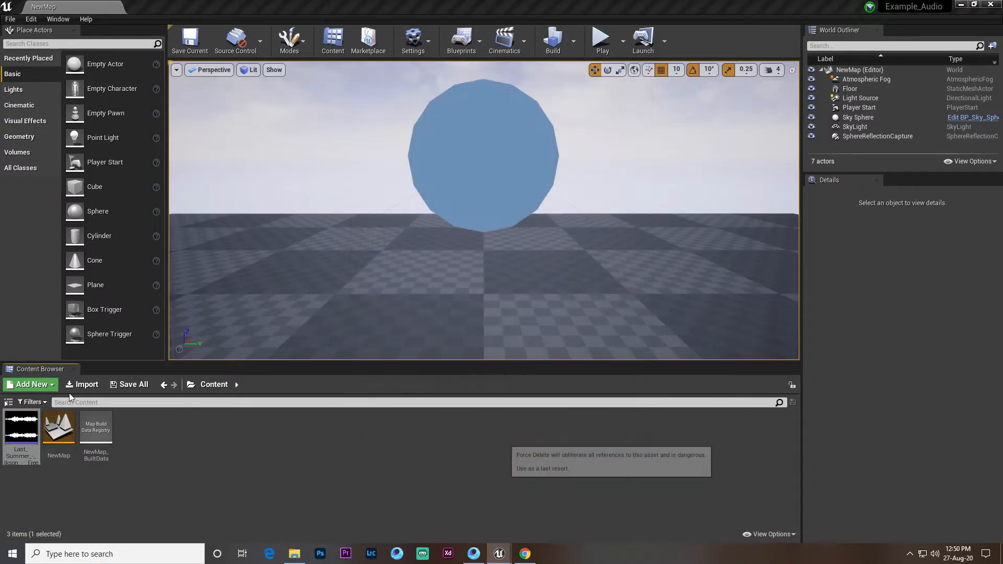
pyautogui.click(86, 385)
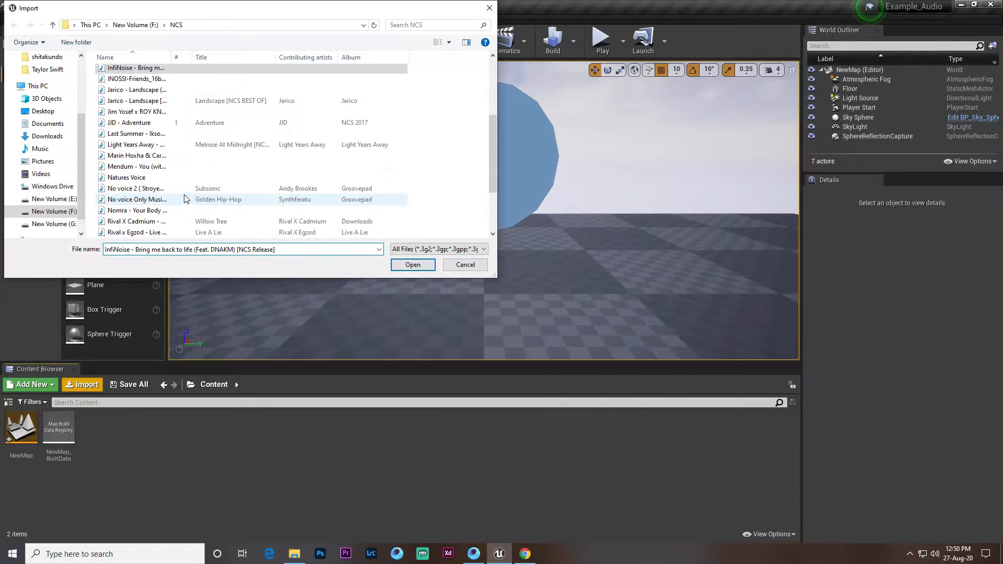
pyautogui.click(413, 264)
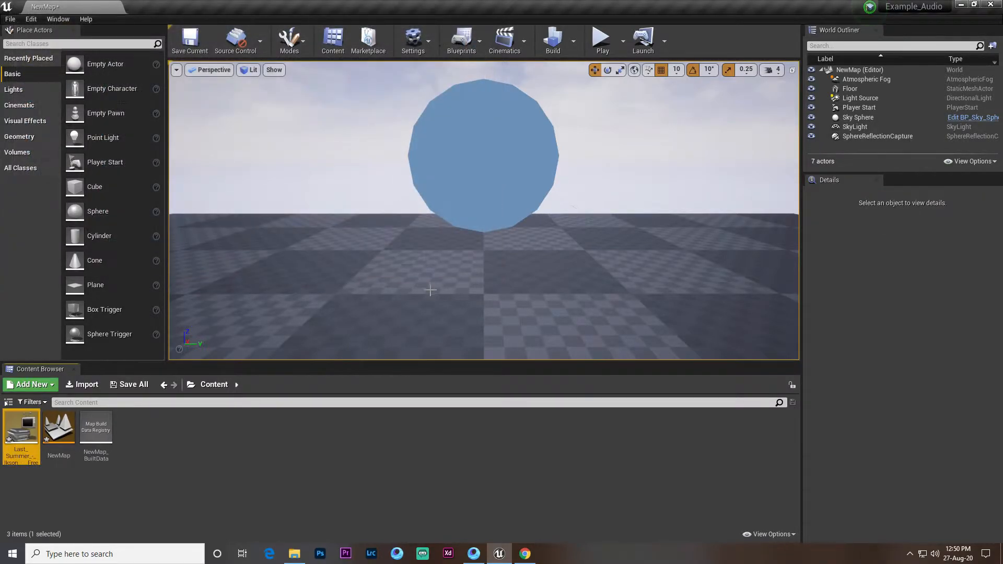
pyautogui.doubleClick(21, 428)
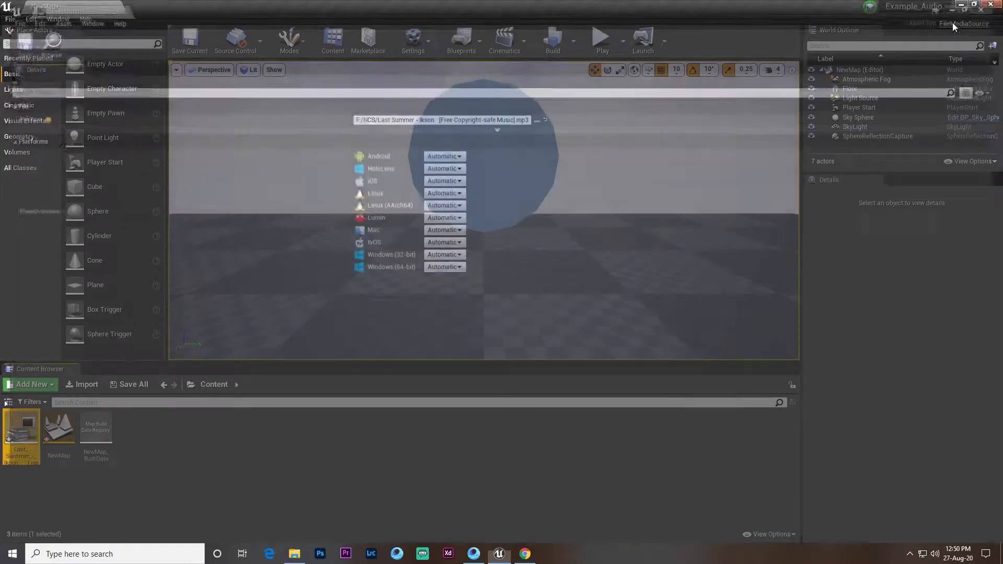
# Step: Close the Last Summer asset editor and open the downloaded Last Summer WAV
pyautogui.click(525, 553)
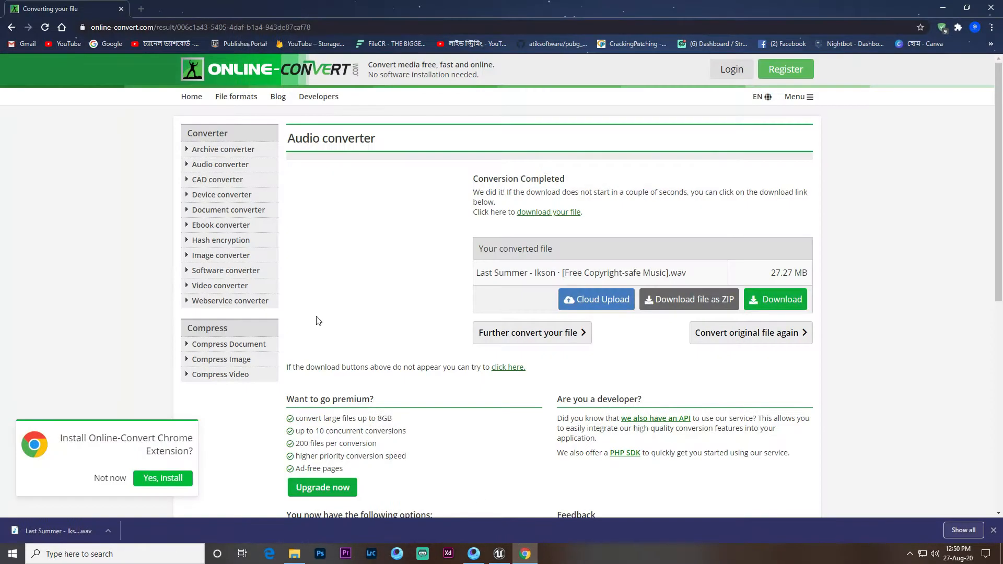
pyautogui.moveTo(438, 280)
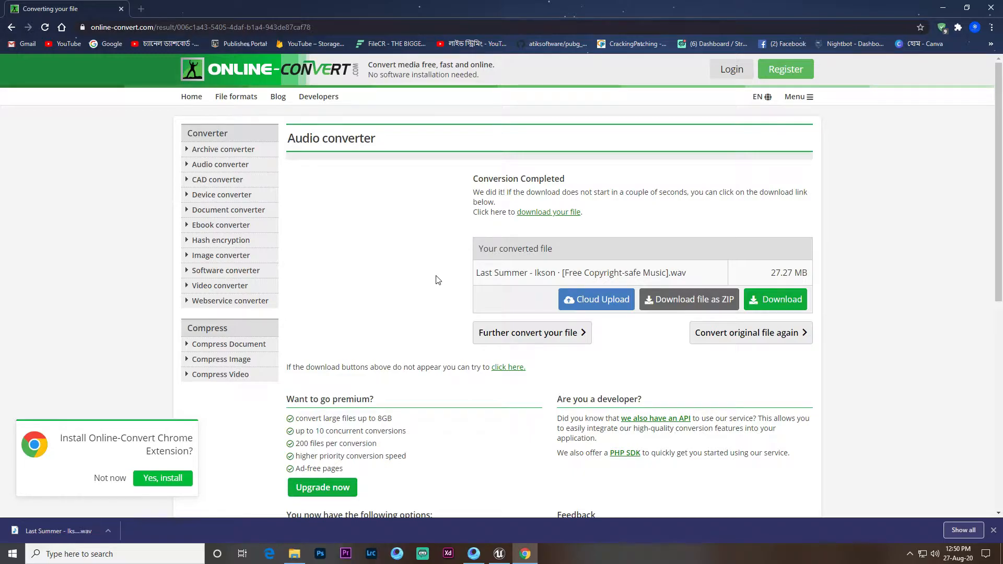
pyautogui.moveTo(504, 327)
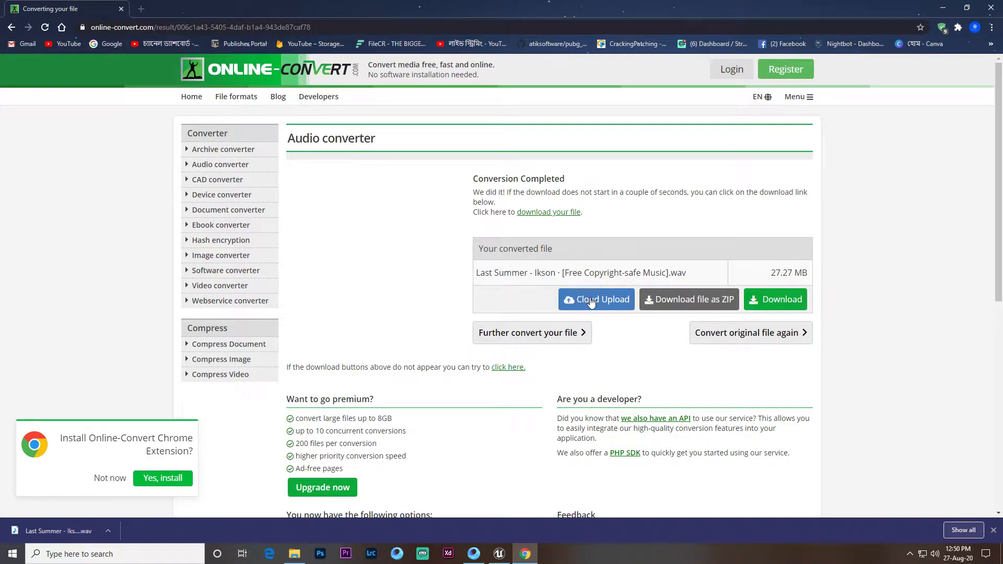
pyautogui.moveTo(67, 529)
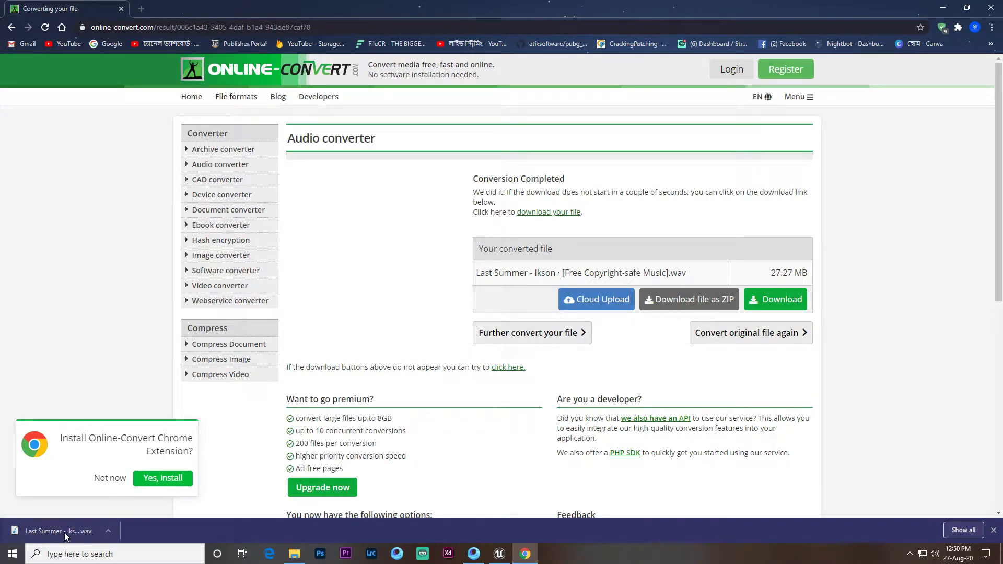
pyautogui.click(500, 554)
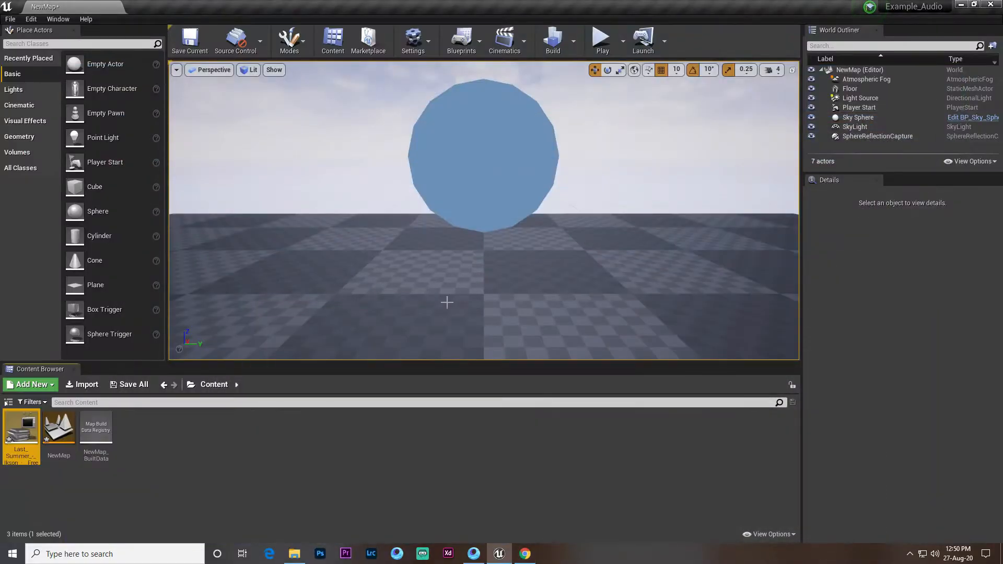
# Step: Delete the old music asset and import the Last Summer WAV file
pyautogui.rightClick(21, 439)
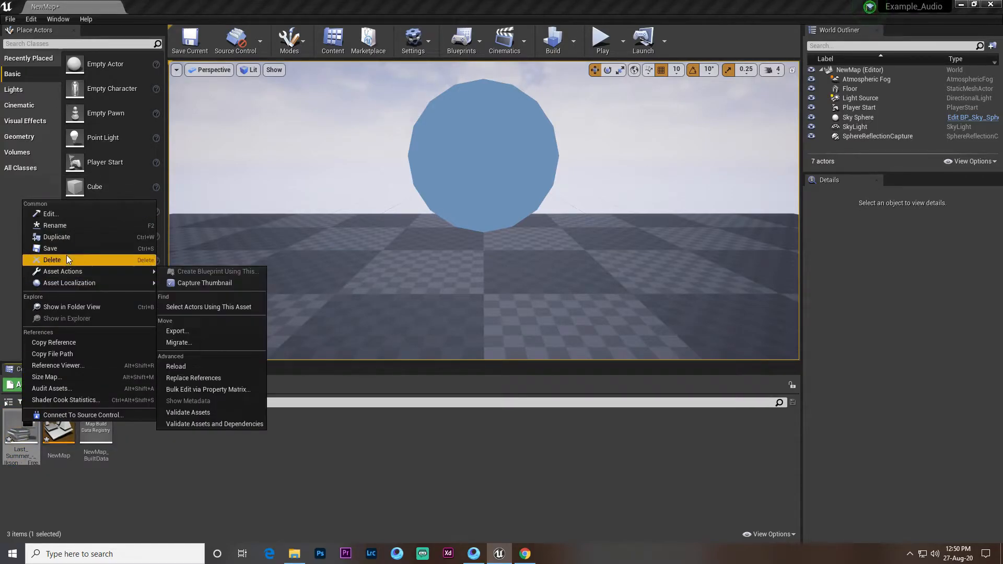
pyautogui.click(52, 259)
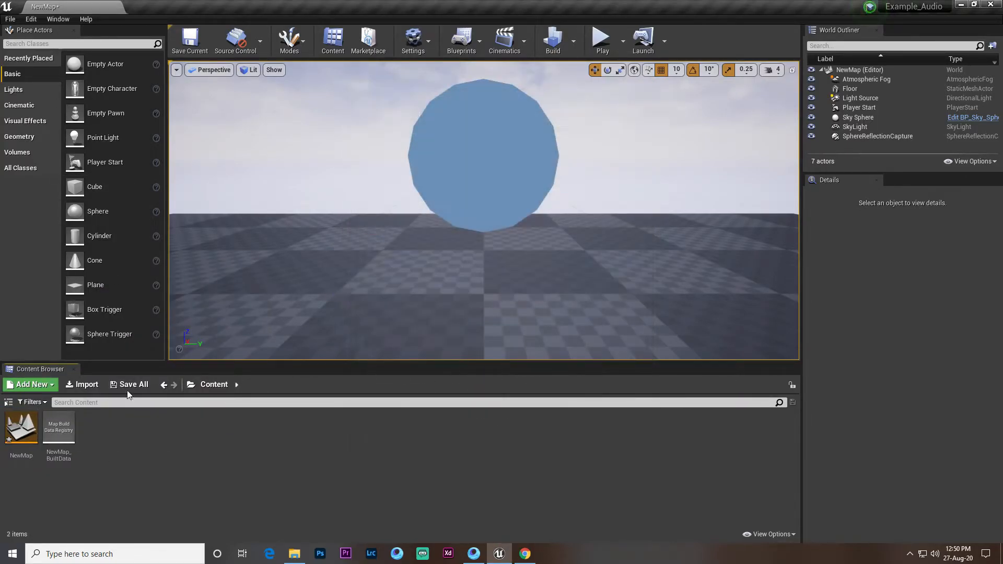
pyautogui.click(87, 384)
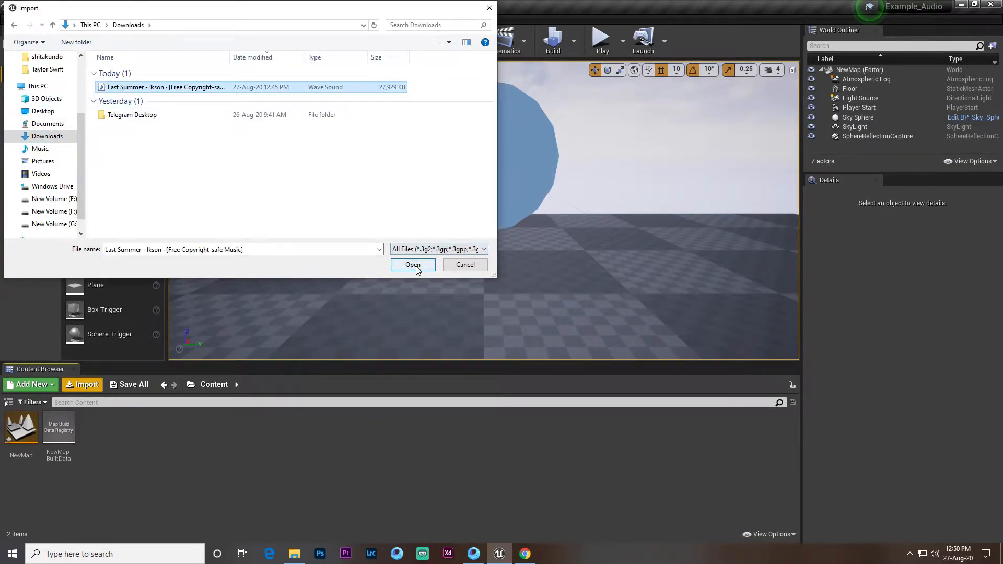
pyautogui.click(412, 265)
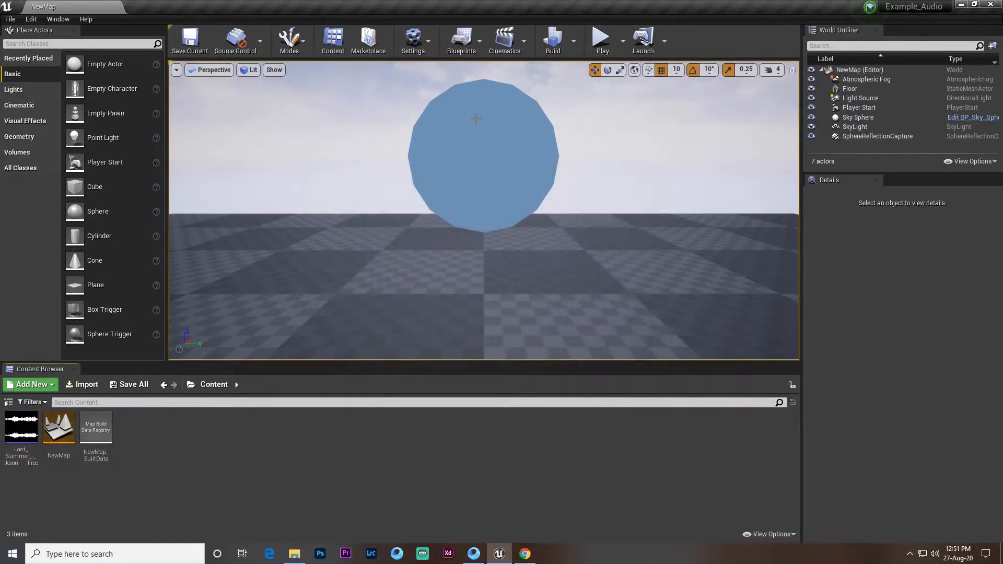
pyautogui.click(461, 39)
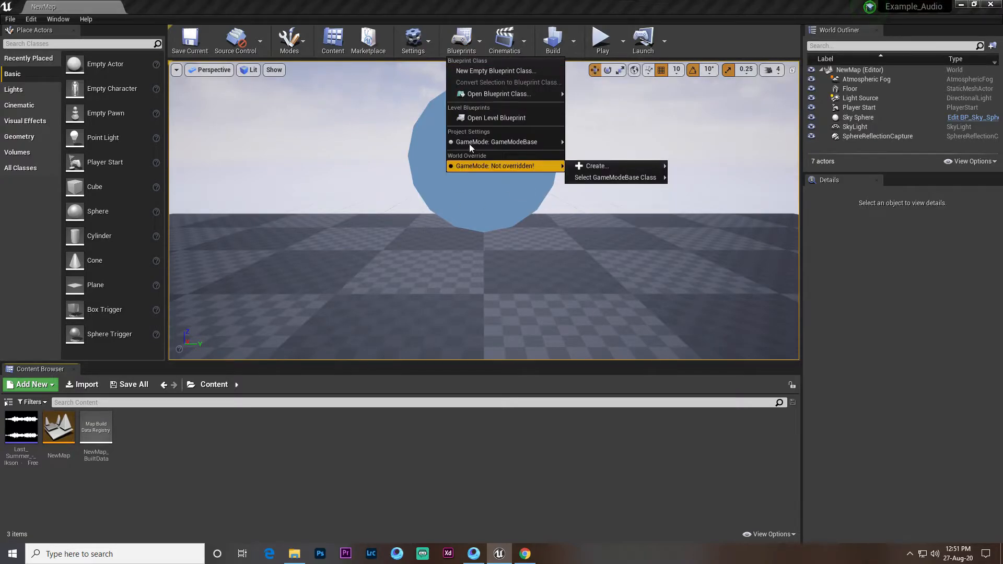
# Step: Open NewMap's Level Blueprint and place an F keyboard event node
pyautogui.click(497, 117)
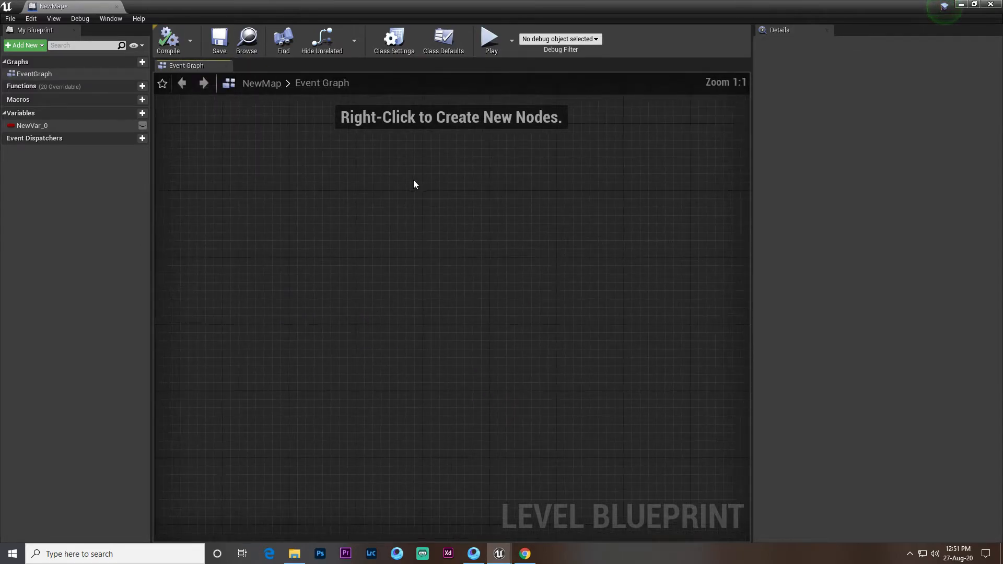
pyautogui.rightClick(416, 184)
pyautogui.write('f keybo')
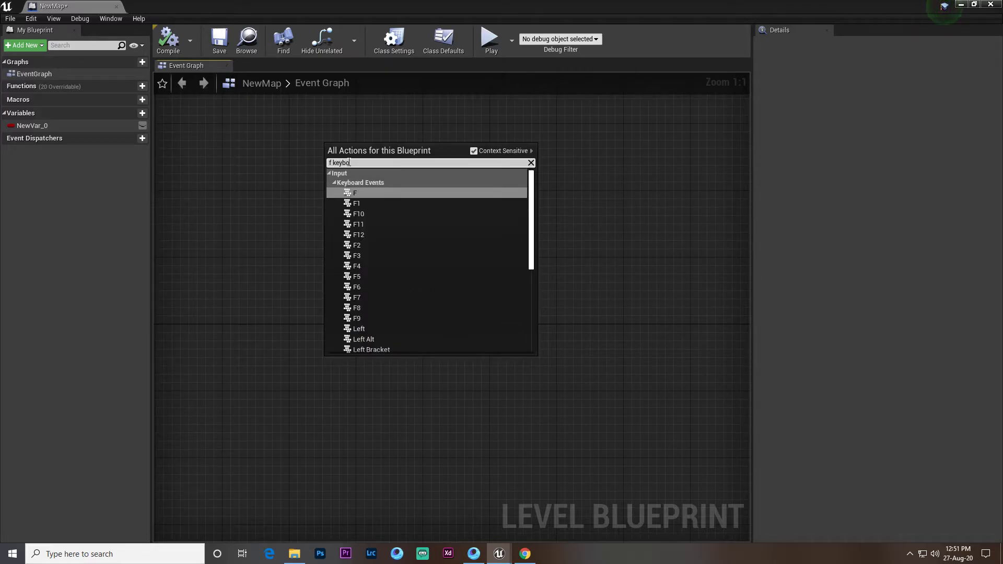
pyautogui.click(355, 193)
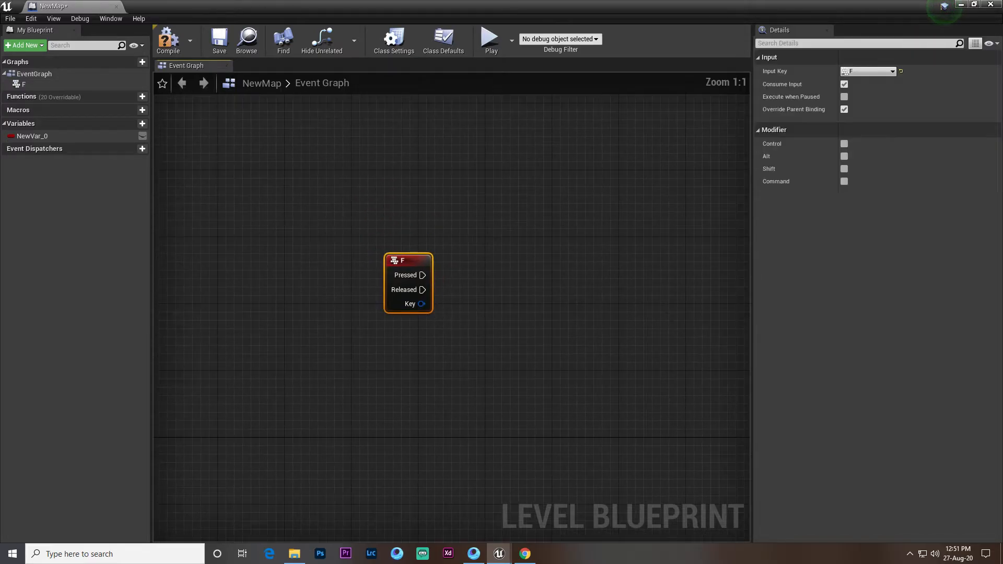
# Step: Connect the F event's Pressed output to a new Flip Flop node
pyautogui.moveTo(423, 275); pyautogui.dragTo(350, 246)
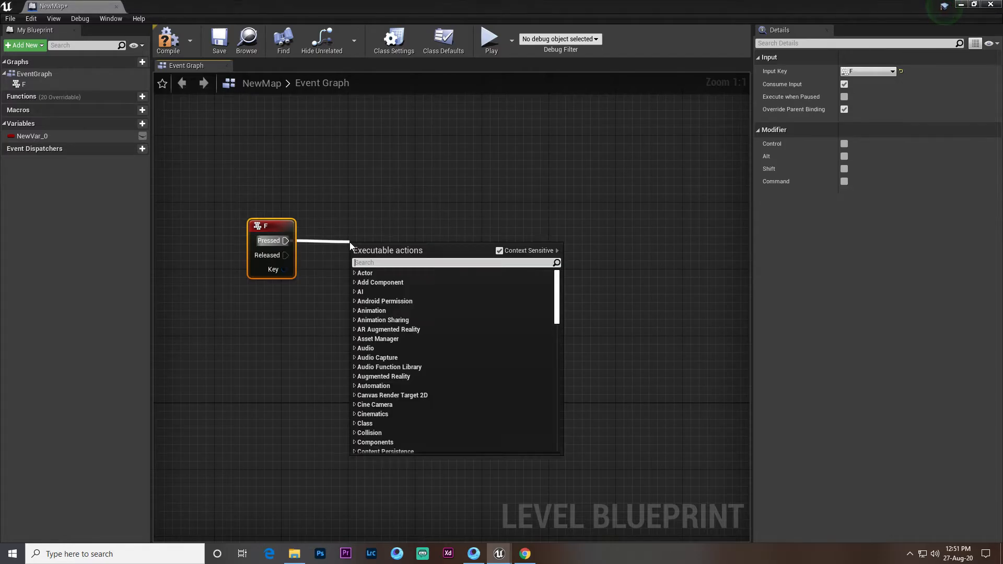
pyautogui.write('flip')
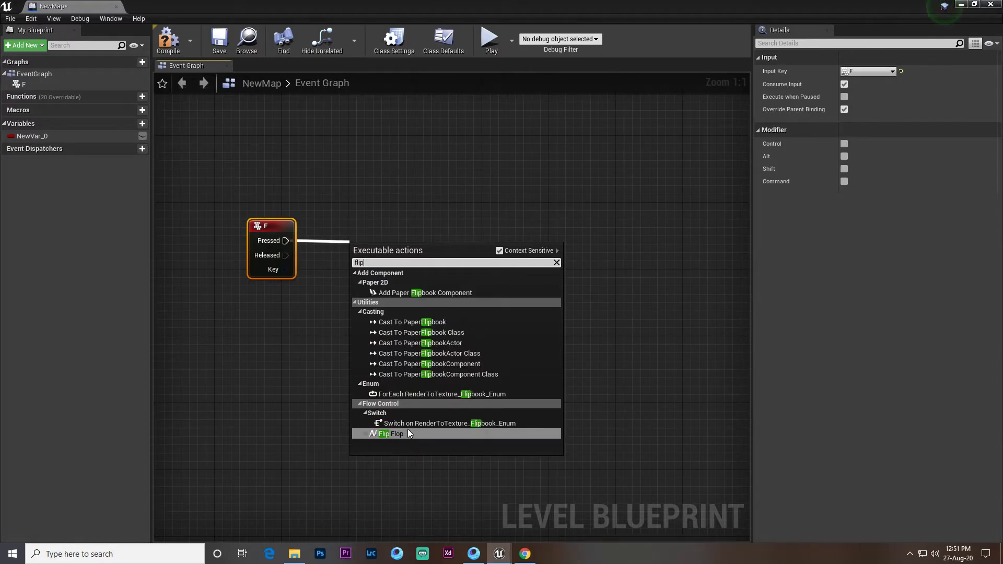
pyautogui.click(391, 434)
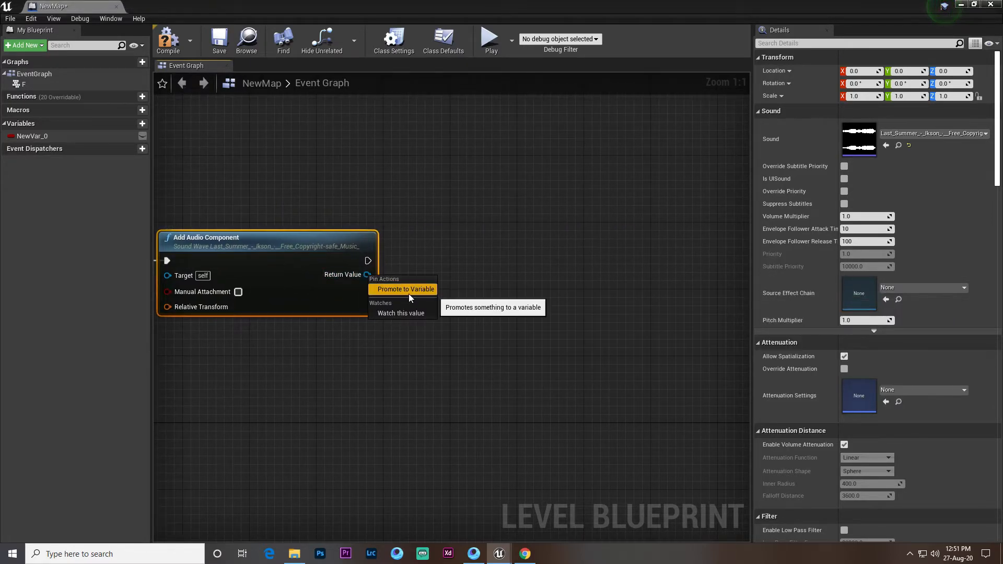
# Step: Promote the audio component's return value to a variable and add a 'Playing Music' Print String
pyautogui.click(406, 289)
pyautogui.write('prin')
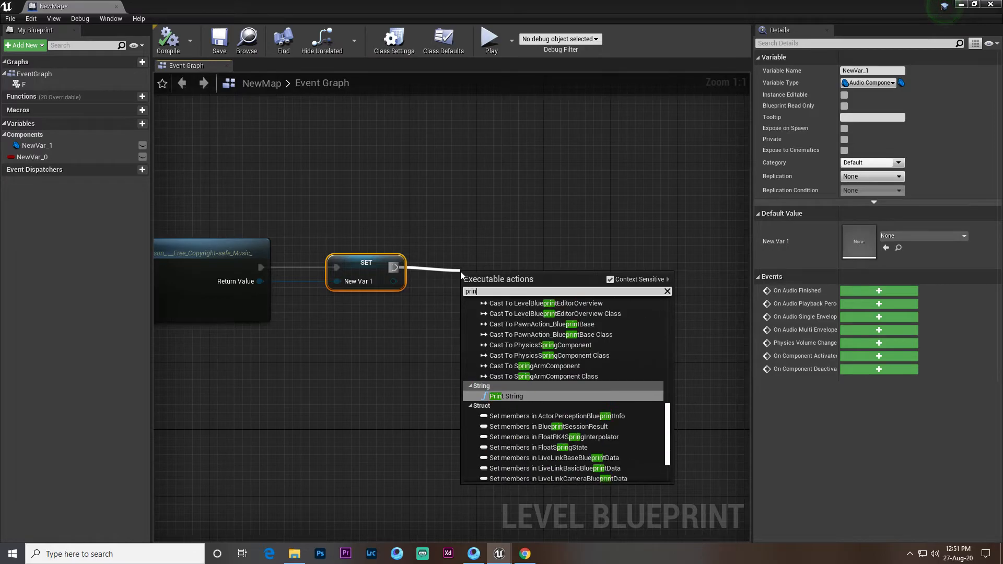
pyautogui.click(505, 396)
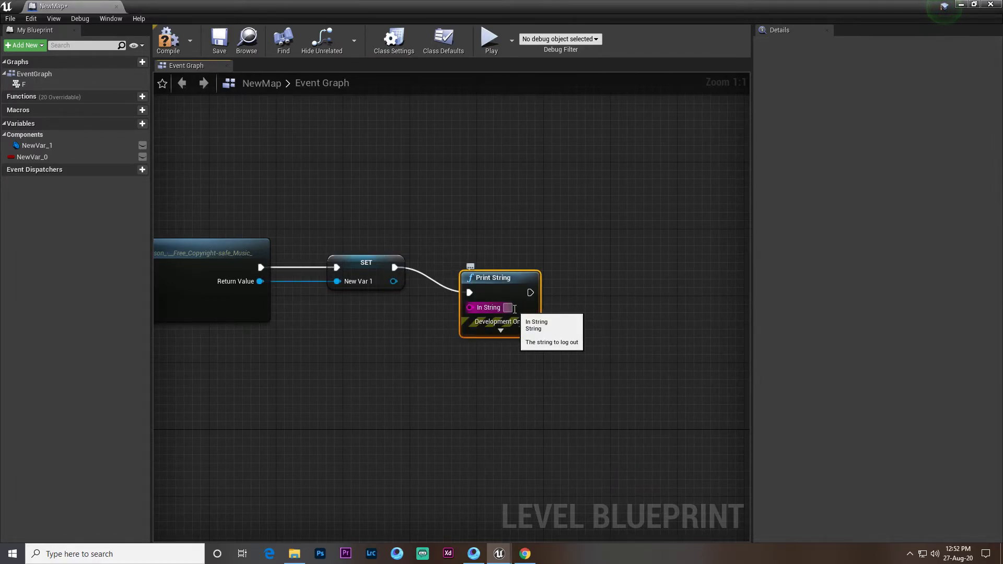
pyautogui.write('Playing')
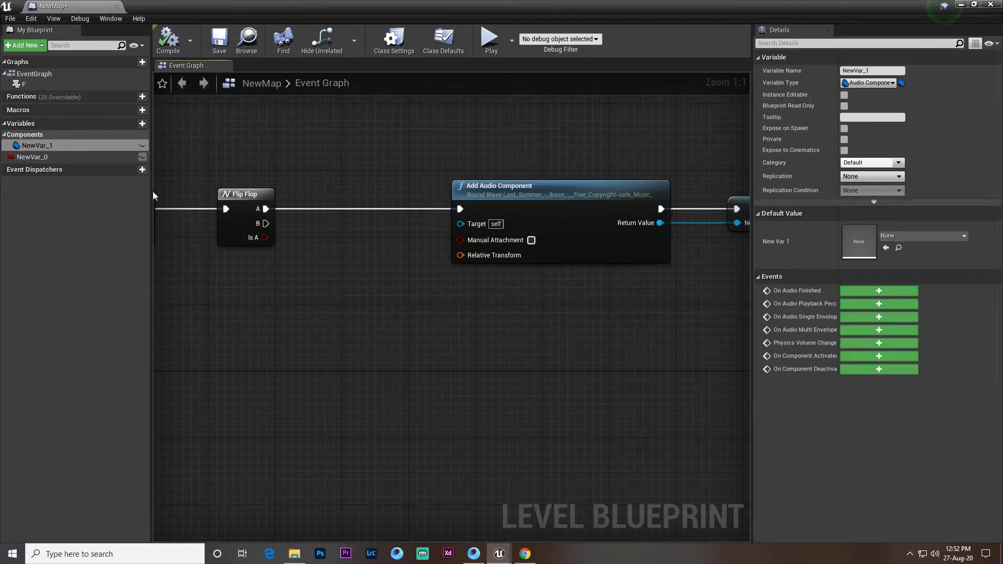
# Step: Add a Stop node targeting the stored New Var 1 audio component
pyautogui.moveTo(36, 145); pyautogui.dragTo(259, 371)
pyautogui.write('s')
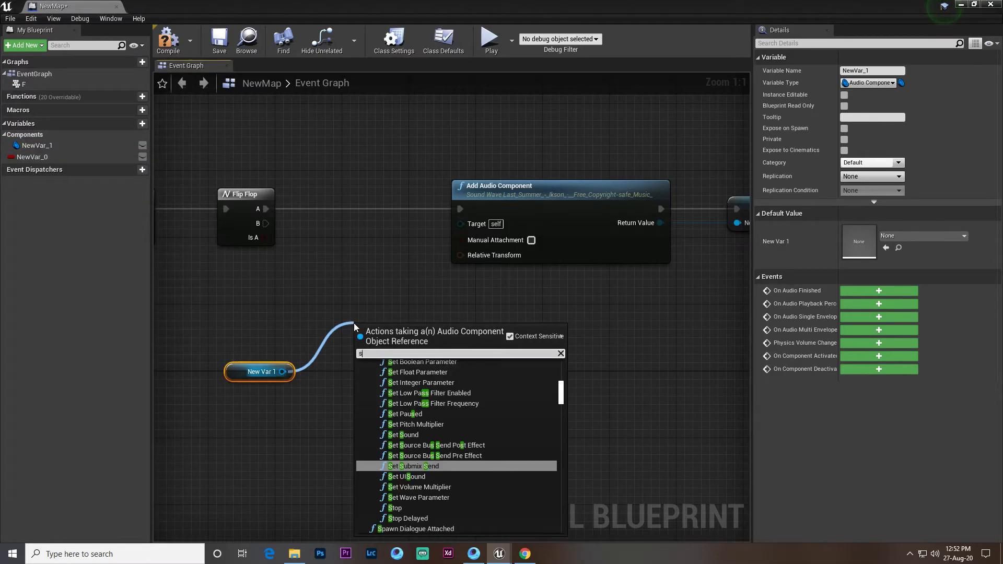
pyautogui.write('top')
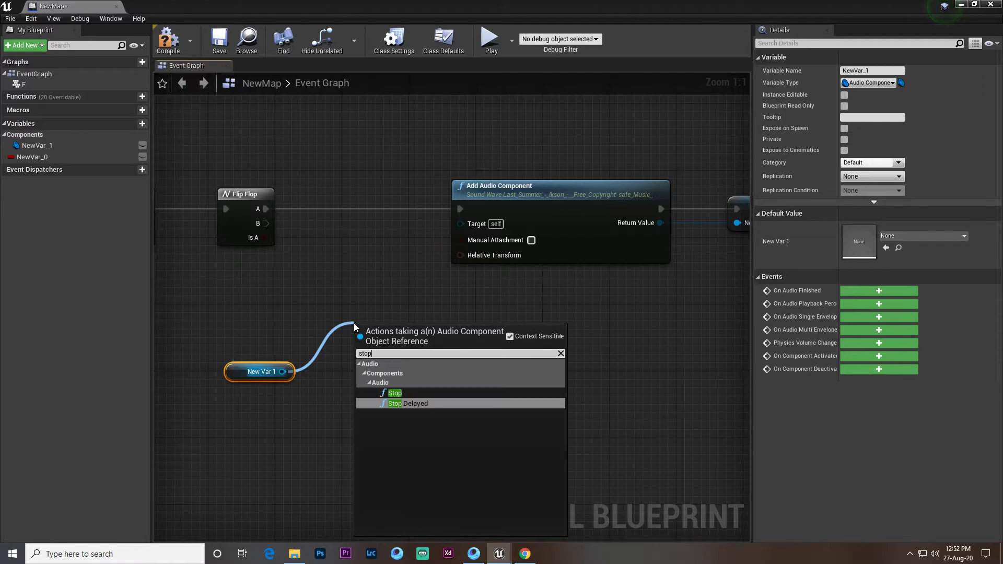
pyautogui.click(395, 393)
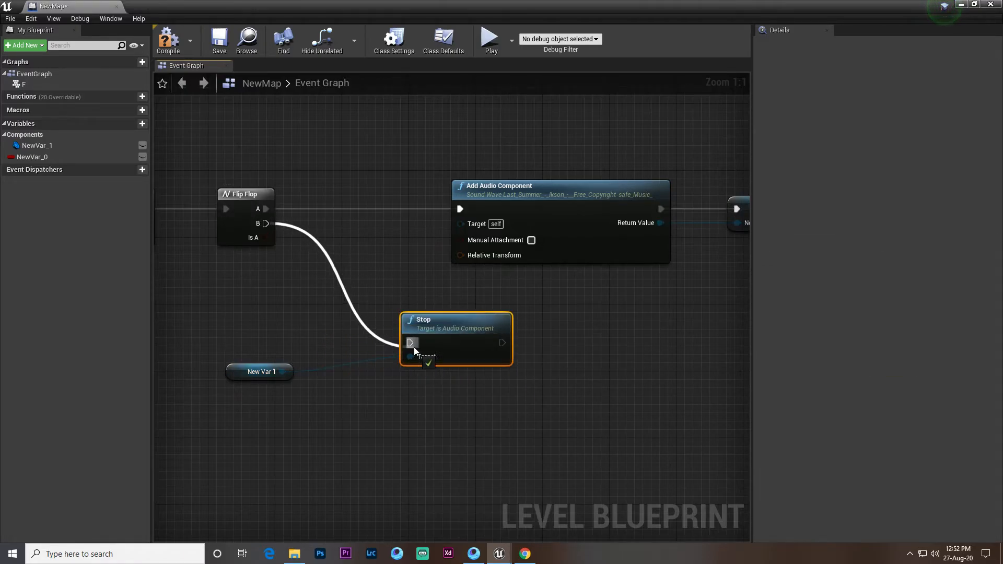
pyautogui.scroll(-3)
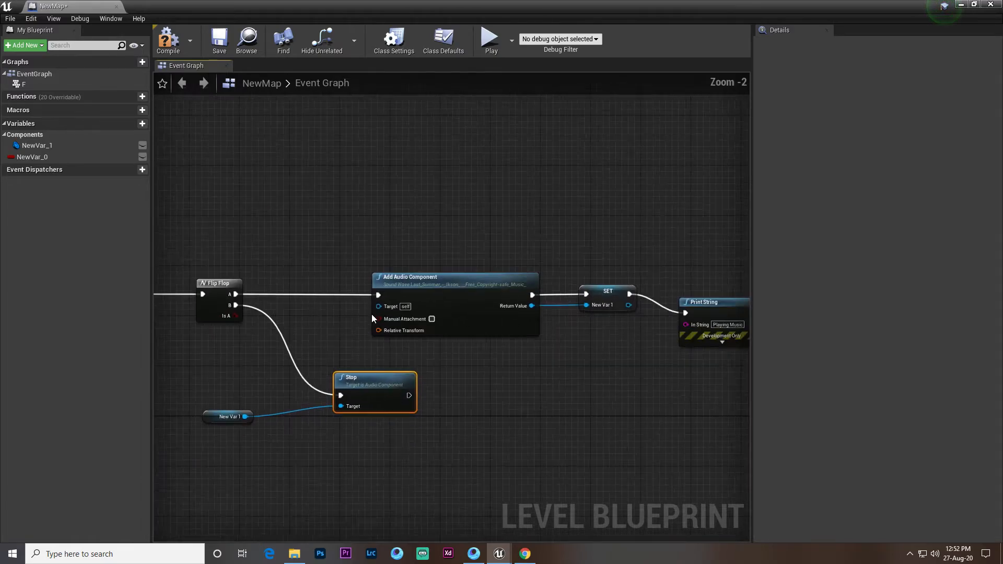
pyautogui.scroll(-3)
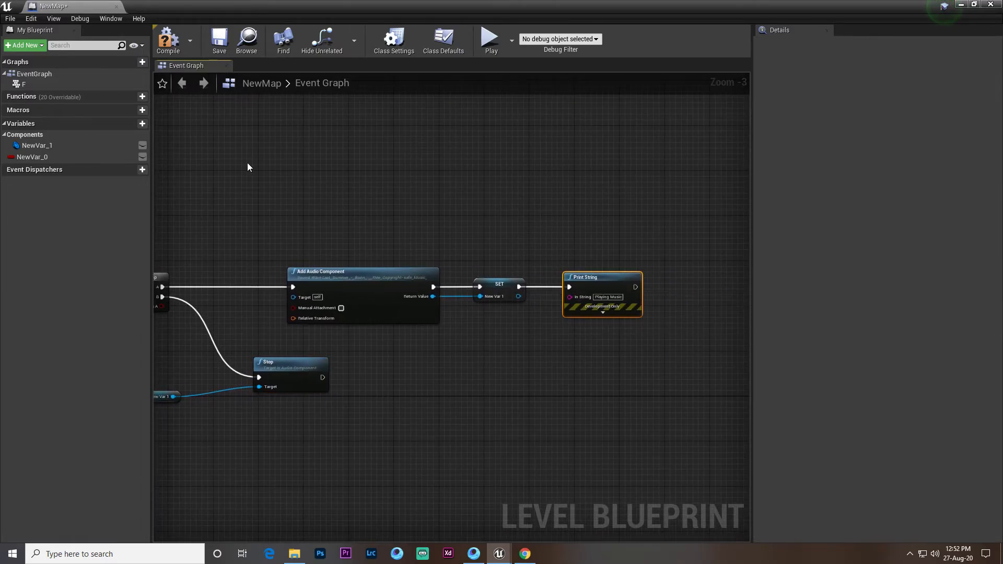